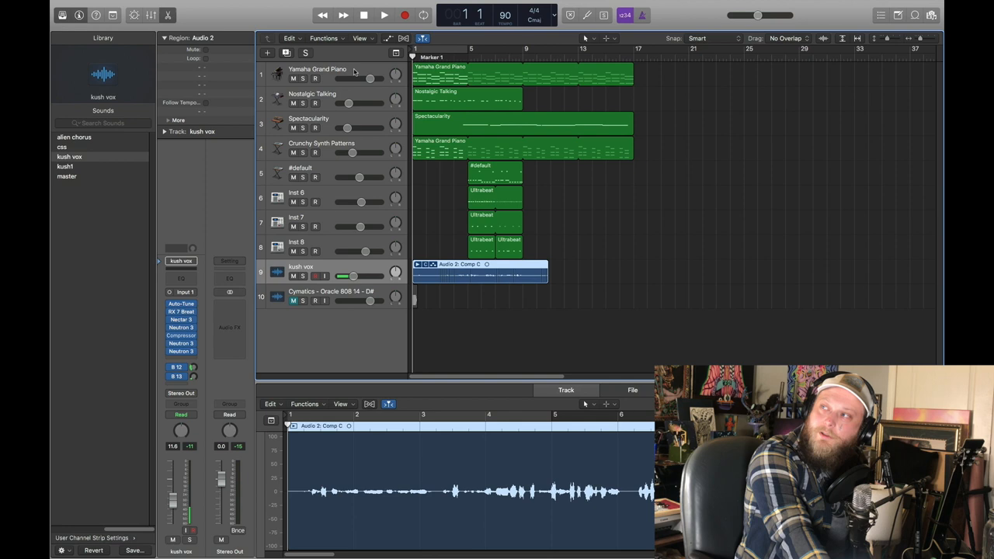
Select the Yamaha Grand Piano track so its MIDI notes appear in the Piano Roll editor
left_click(313, 68)
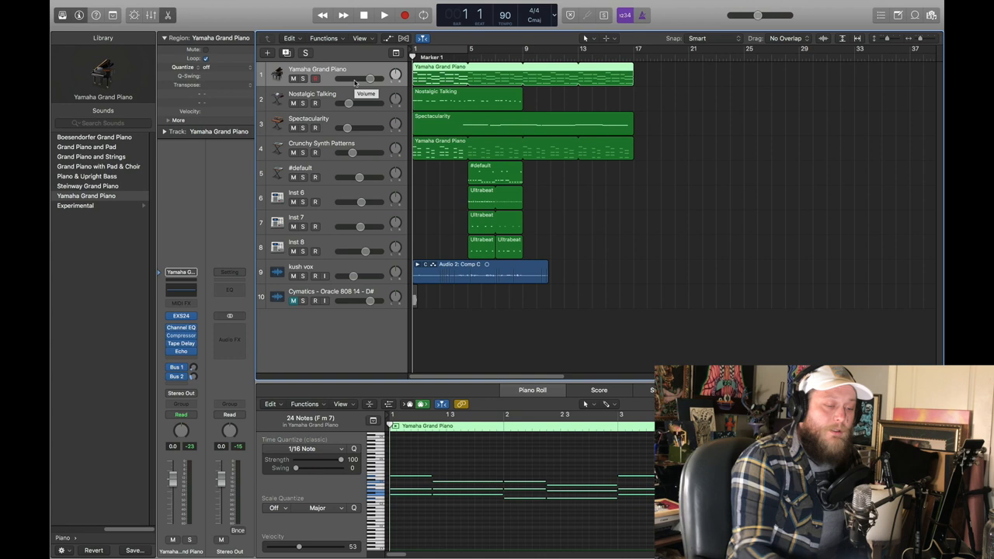
mouse_move(484, 111)
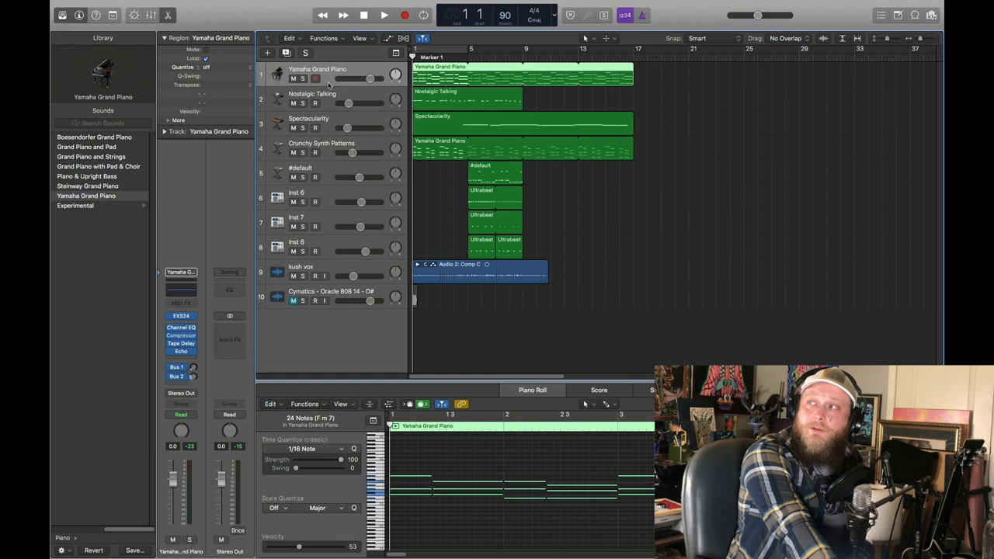
mouse_move(354, 97)
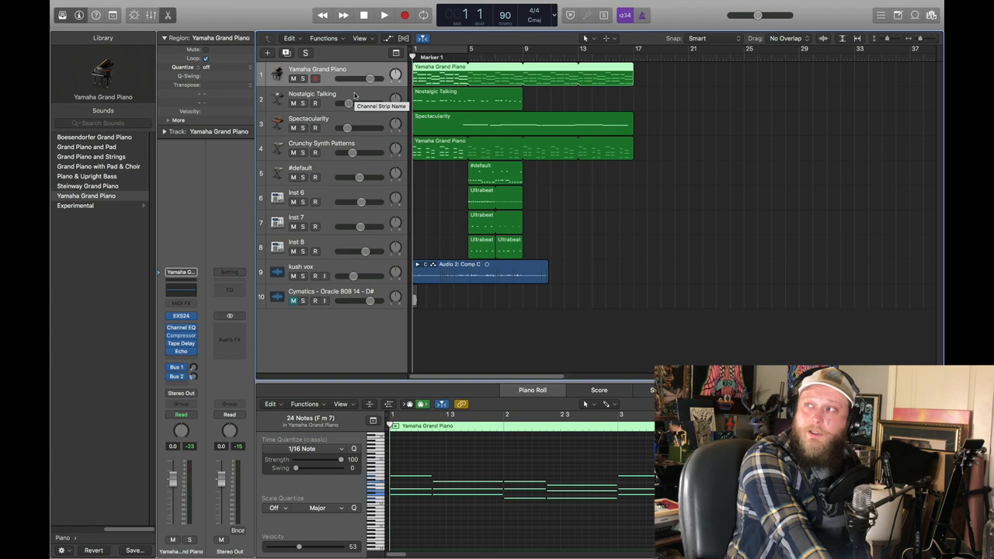